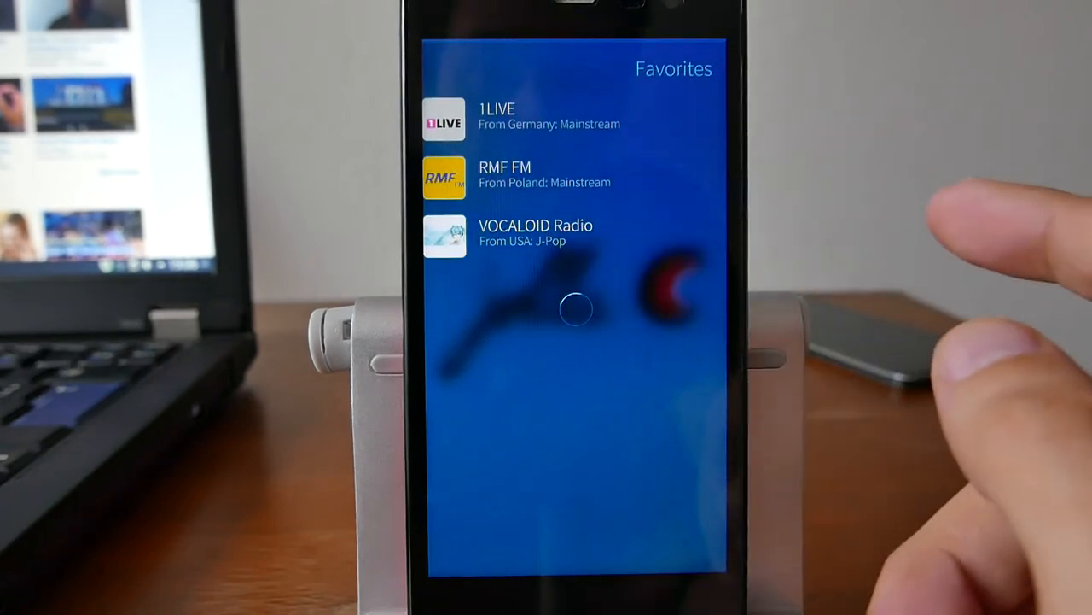
Play VOCALOID Radio from the Favorites list and return to the Browse categories.
{"action": "left_click", "coordinate": [534, 232]}
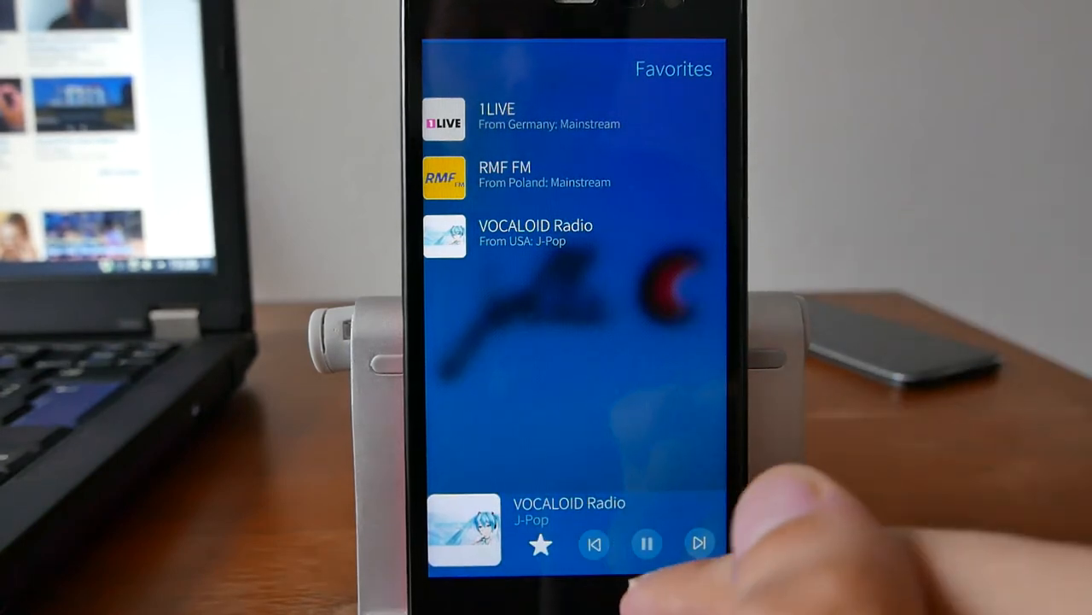
{"action": "left_click", "coordinate": [647, 543]}
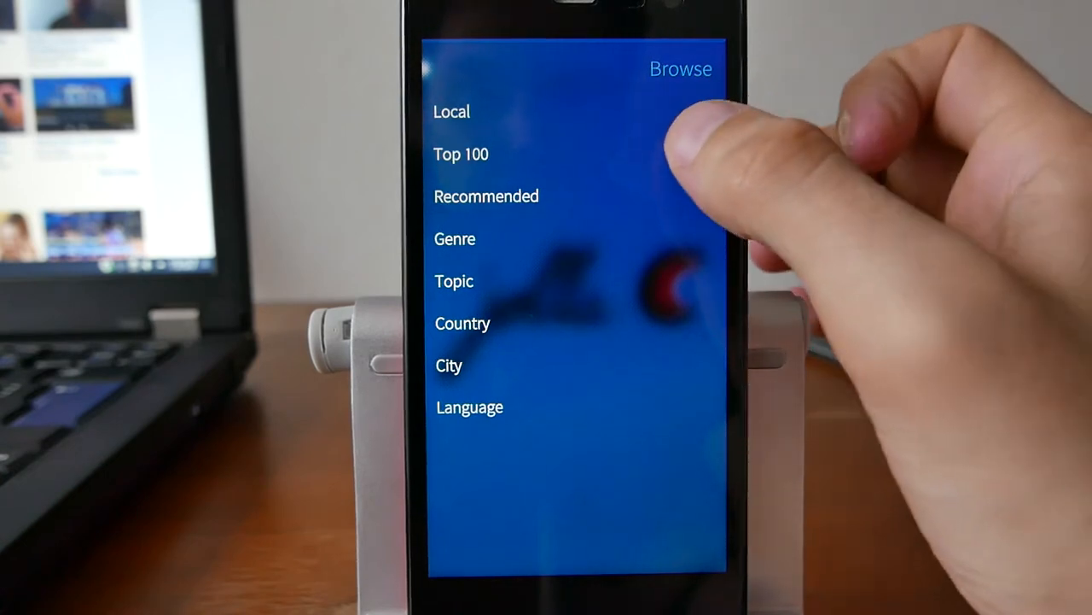
Open the Local category to list German stations like HIT RADIO FFH and hr3.
{"action": "left_click", "coordinate": [461, 154]}
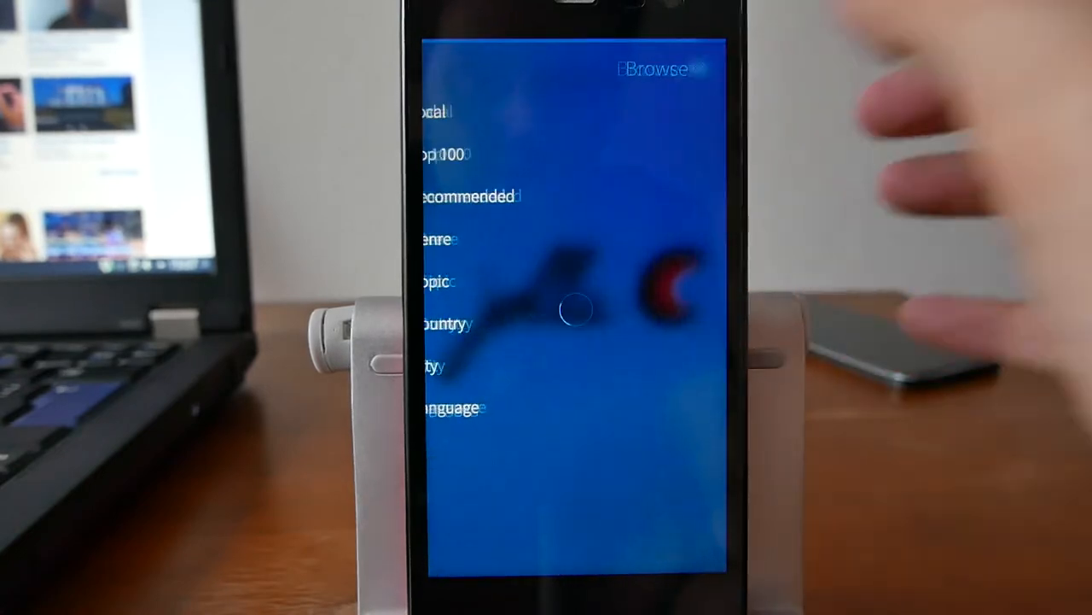
{"action": "left_click", "coordinate": [436, 112]}
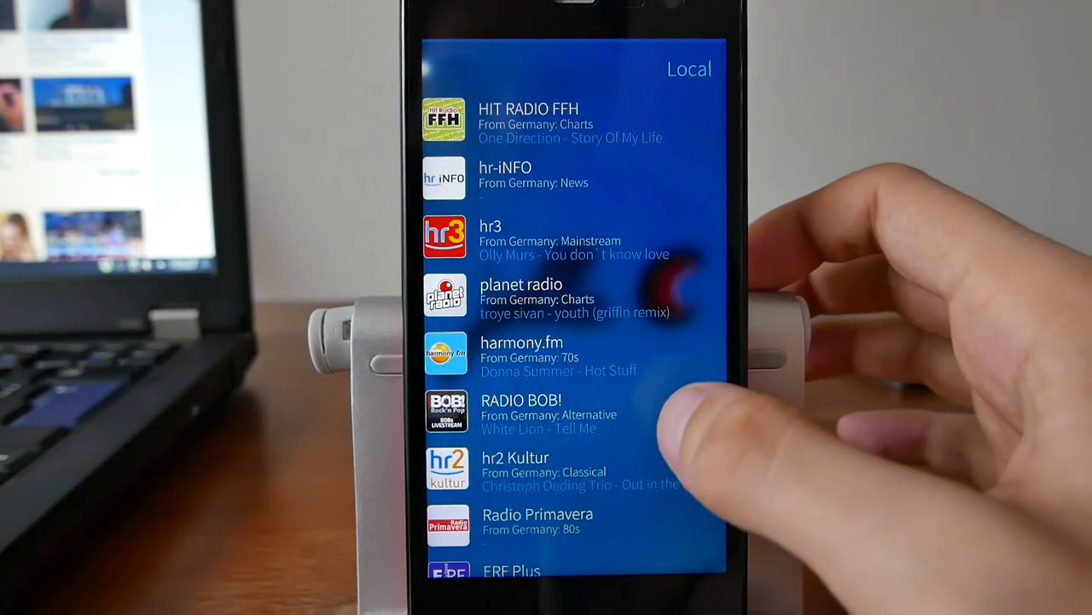
Scroll through the local German stations list.
{"action": "scroll", "scroll_direction": "down", "scroll_amount": 3}
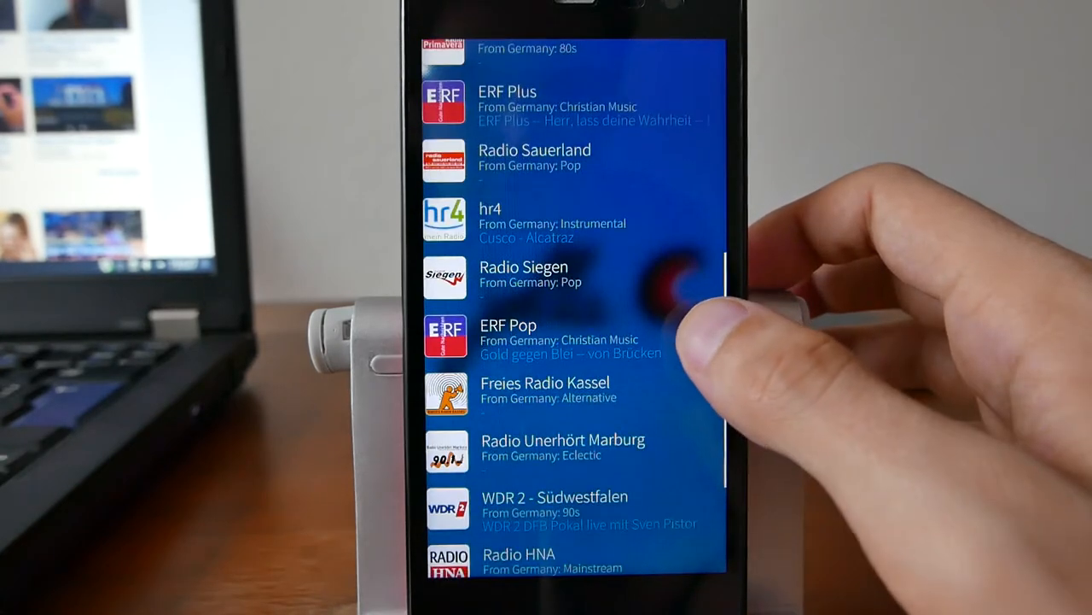
{"action": "scroll", "scroll_direction": "down", "scroll_amount": 3}
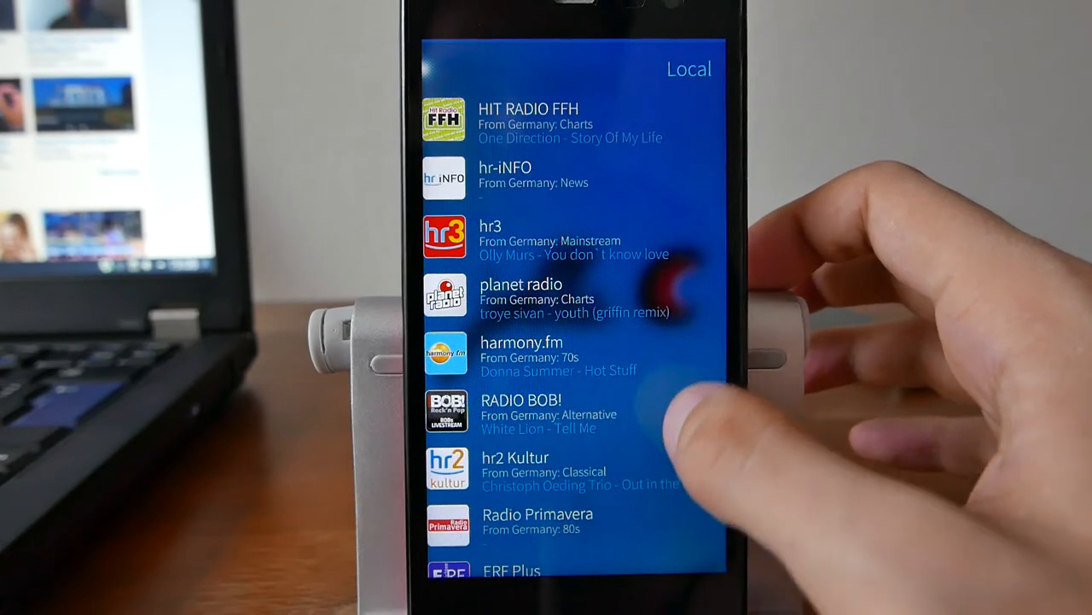
{"action": "scroll", "scroll_direction": "down", "scroll_amount": 3}
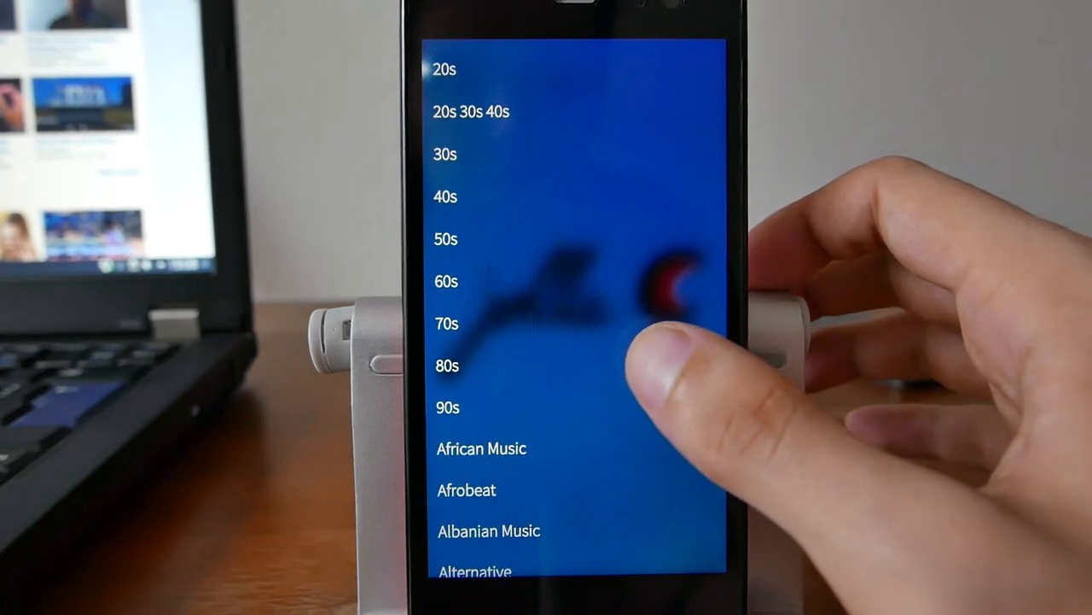
Open the 80s genre and scroll its stations, such as .977 - 80's Hits.
{"action": "left_click", "coordinate": [447, 366]}
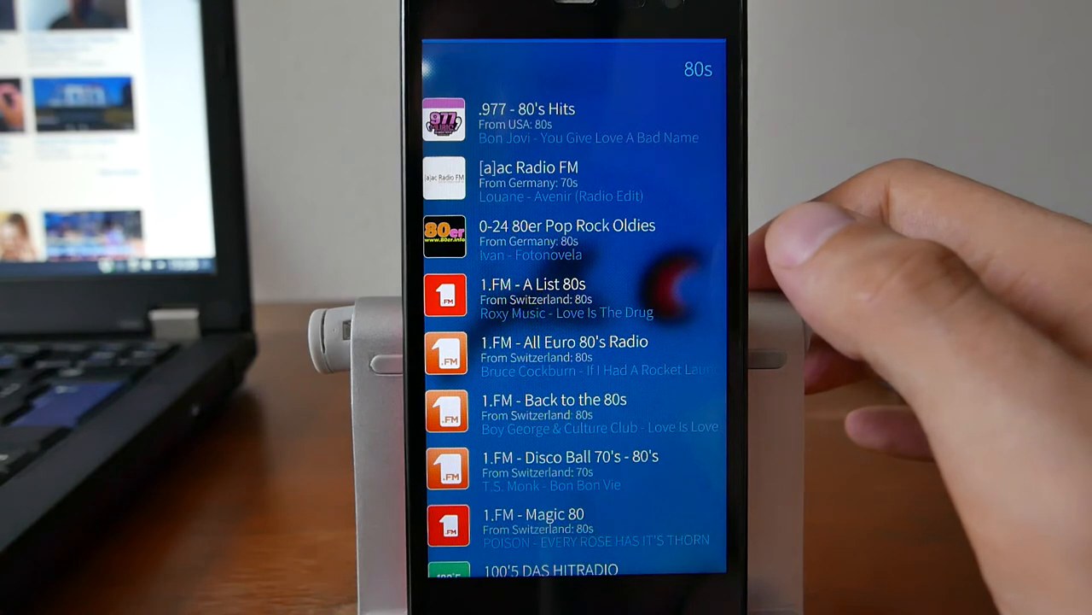
{"action": "mouse_move", "coordinate": [769, 299]}
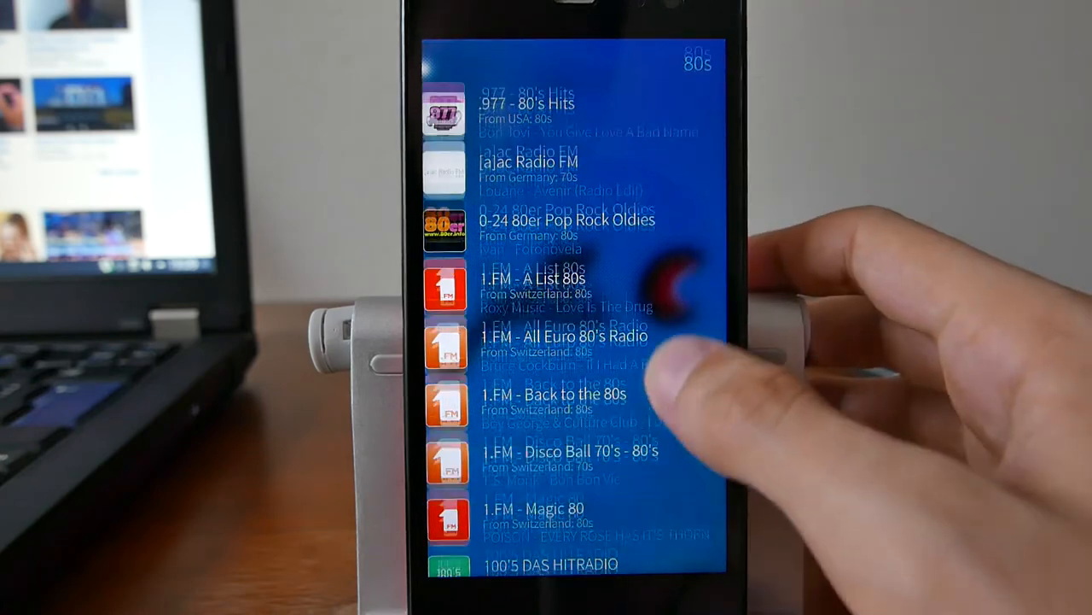
{"action": "scroll", "scroll_direction": "down", "scroll_amount": 3}
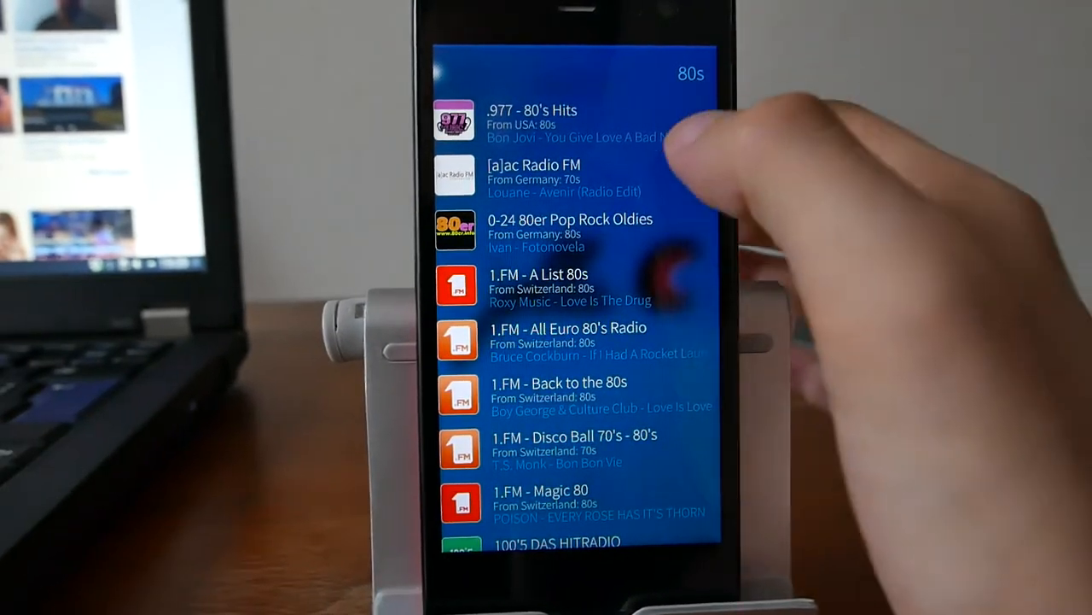
Play [a]ac Radio FM from the 80s list and go back to Browse.
{"action": "left_click", "coordinate": [533, 175]}
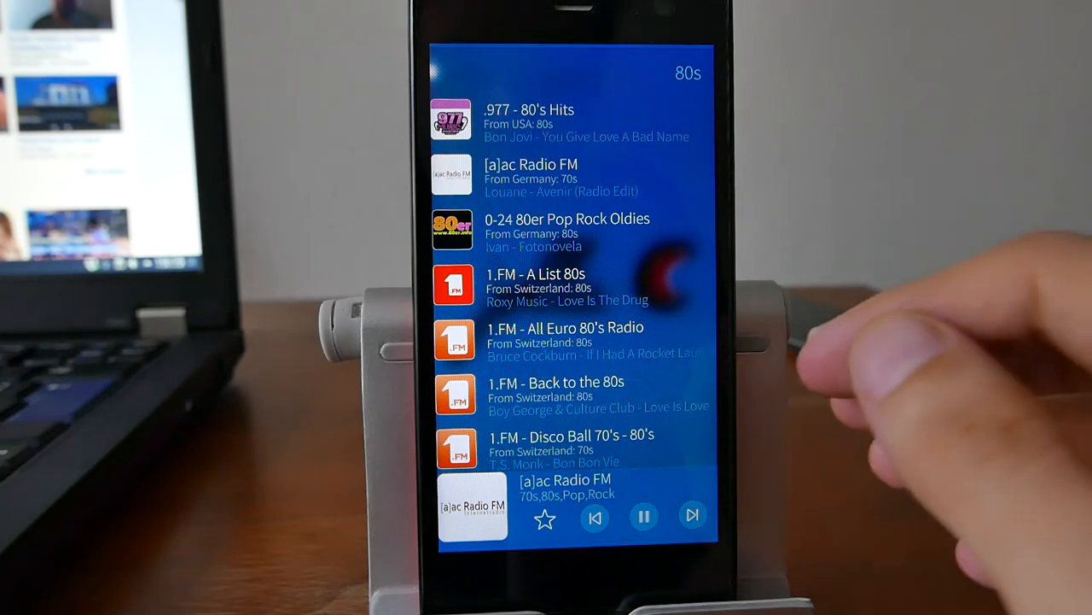
{"action": "left_click", "coordinate": [644, 515]}
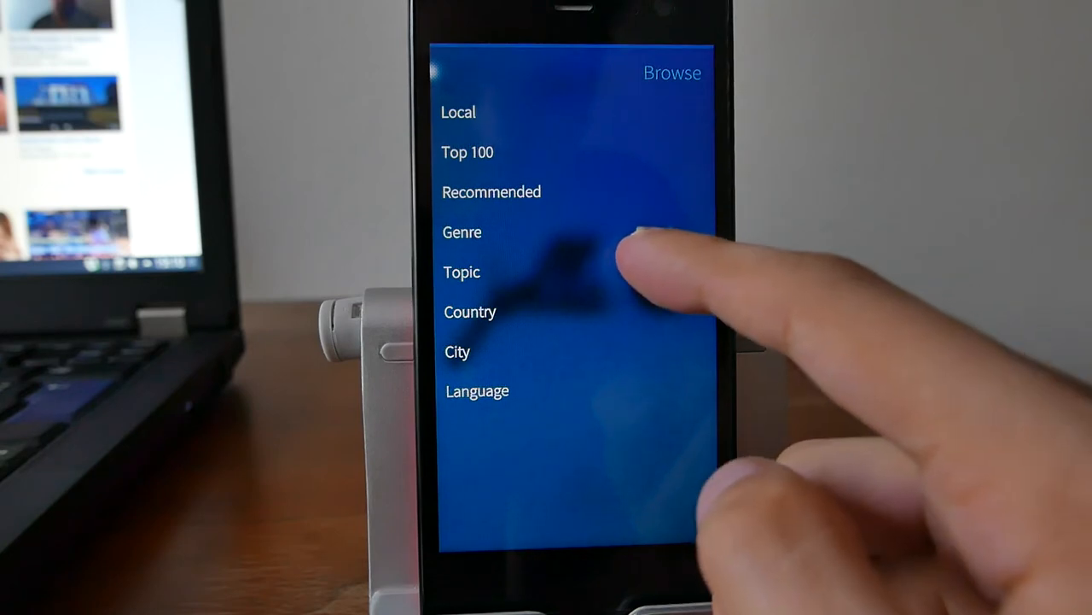
Open Topic and scroll past Arts and Comedy to Culture, DJ, Economy, Education.
{"action": "left_click", "coordinate": [461, 271]}
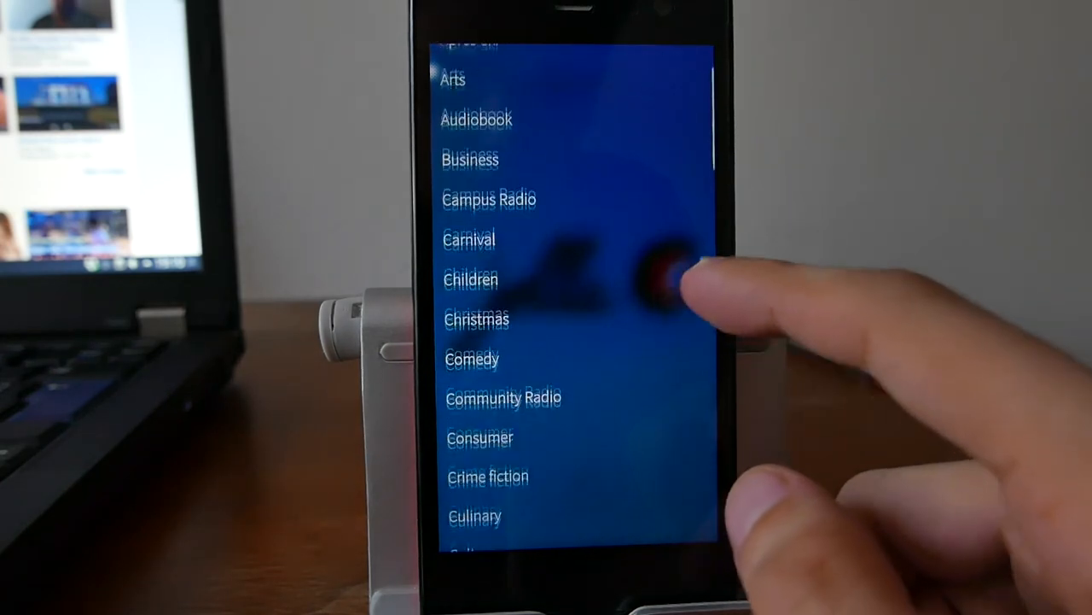
{"action": "scroll", "scroll_direction": "down", "scroll_amount": 3}
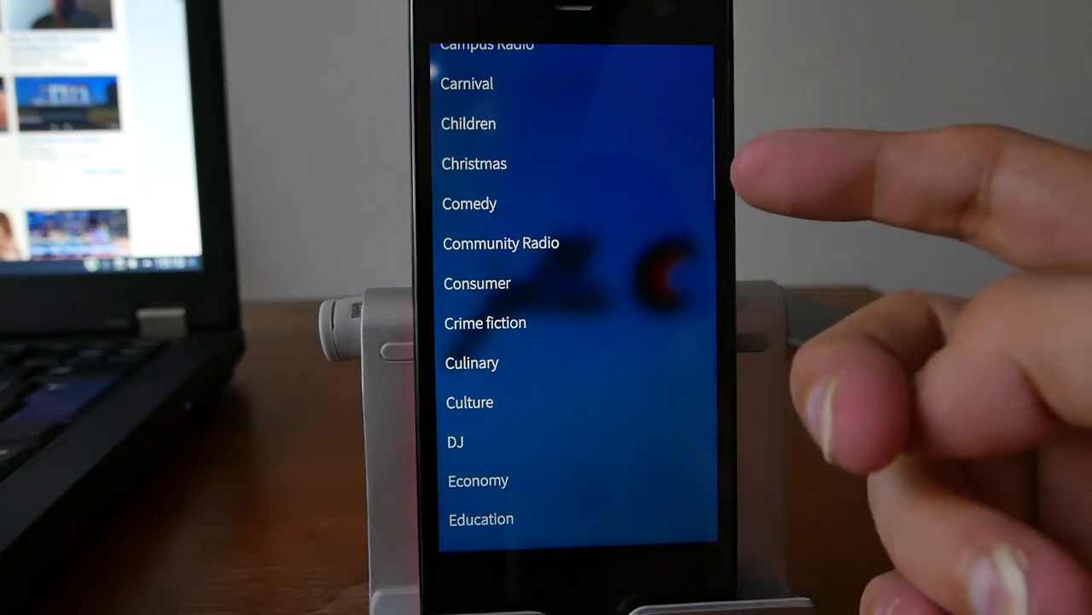